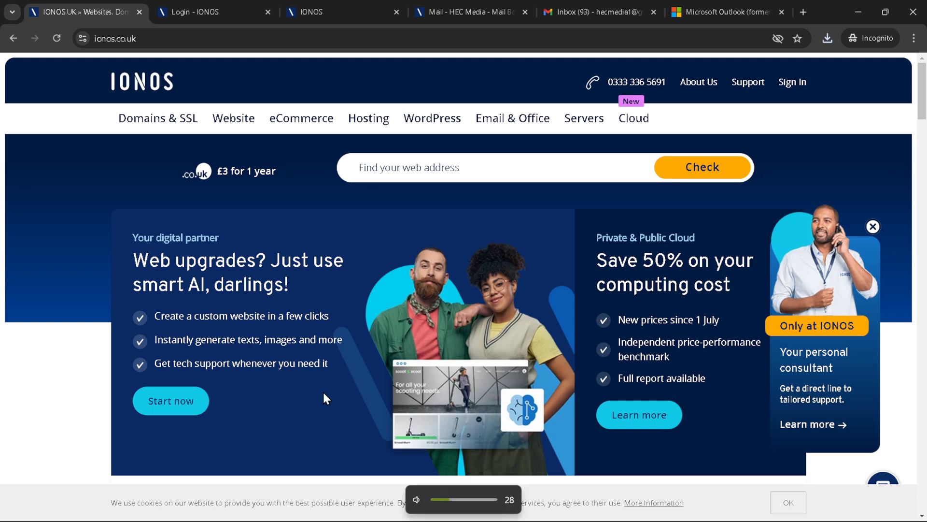
Step: Open Gmail's full settings on Accounts and Import, highlighting 'Check mail from other accounts'
scroll("right", 3)
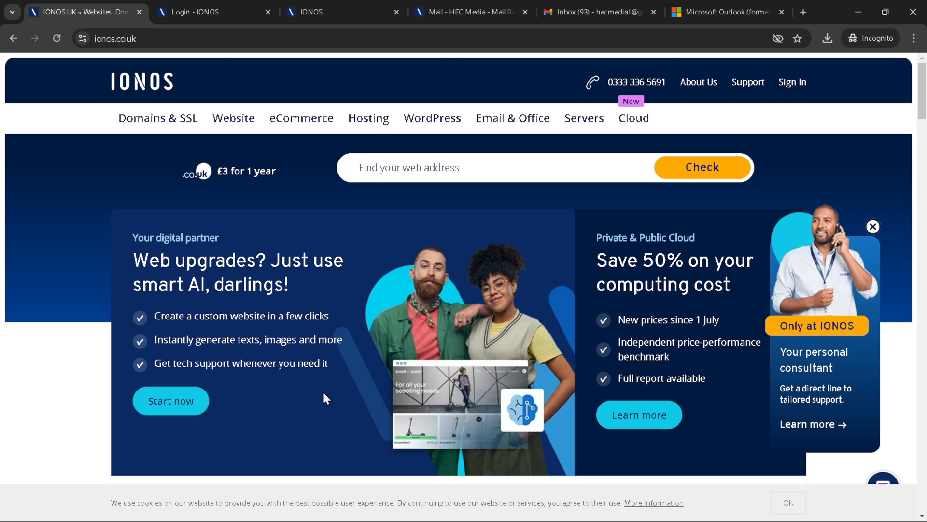
mouse_move(515, 87)
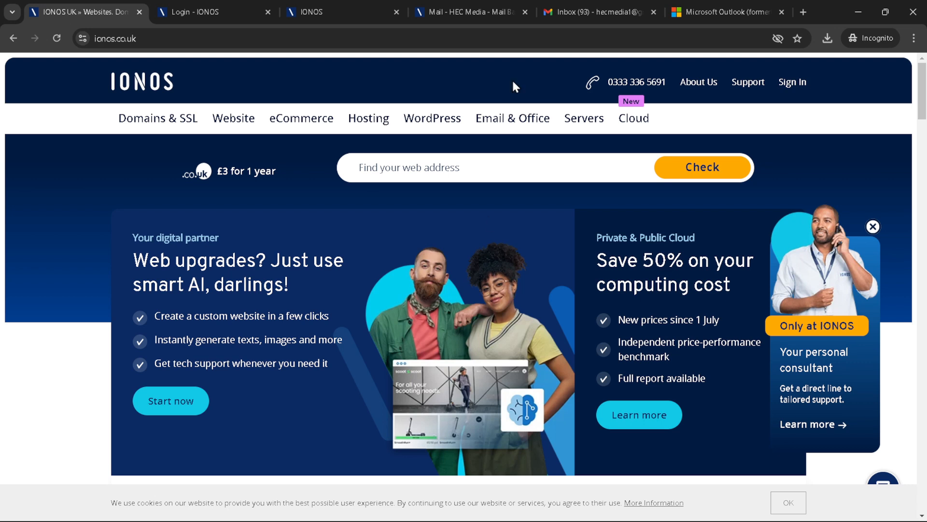
left_click(591, 12)
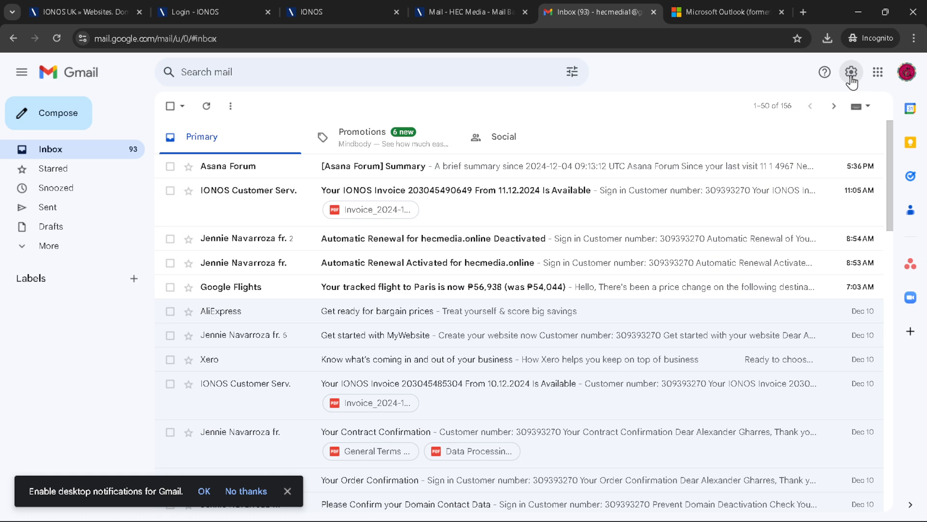
left_click(851, 72)
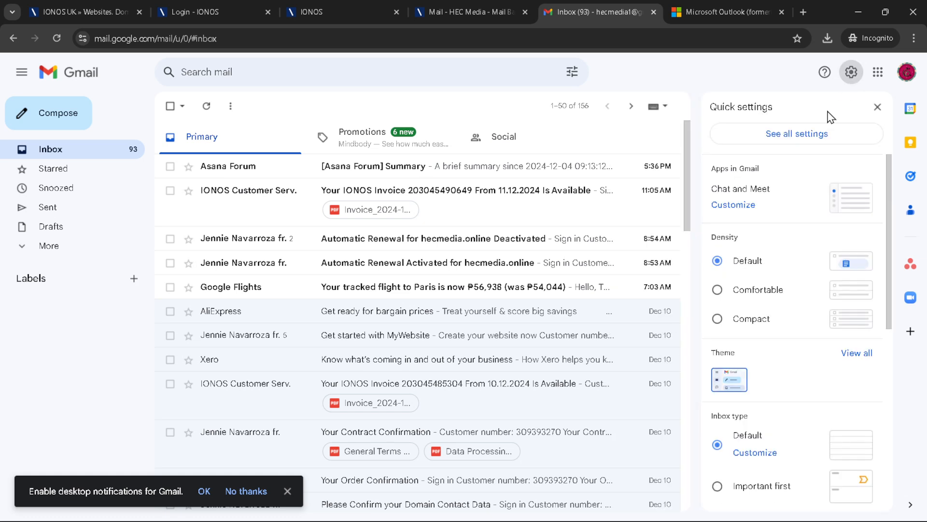
mouse_move(797, 134)
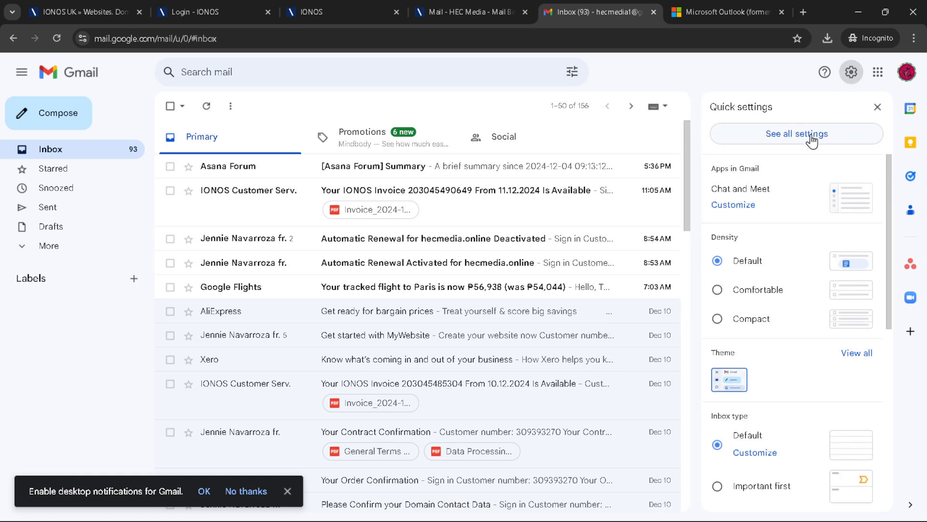
left_click(796, 133)
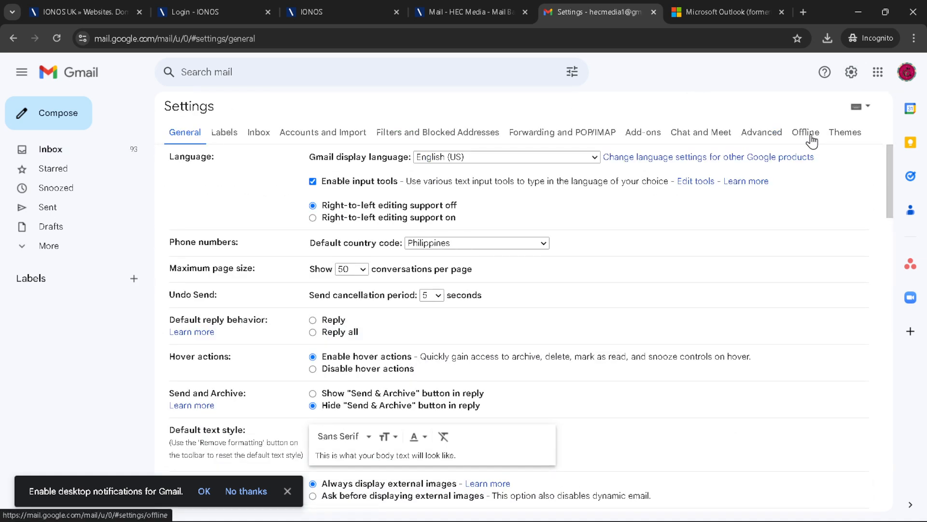
mouse_move(688, 144)
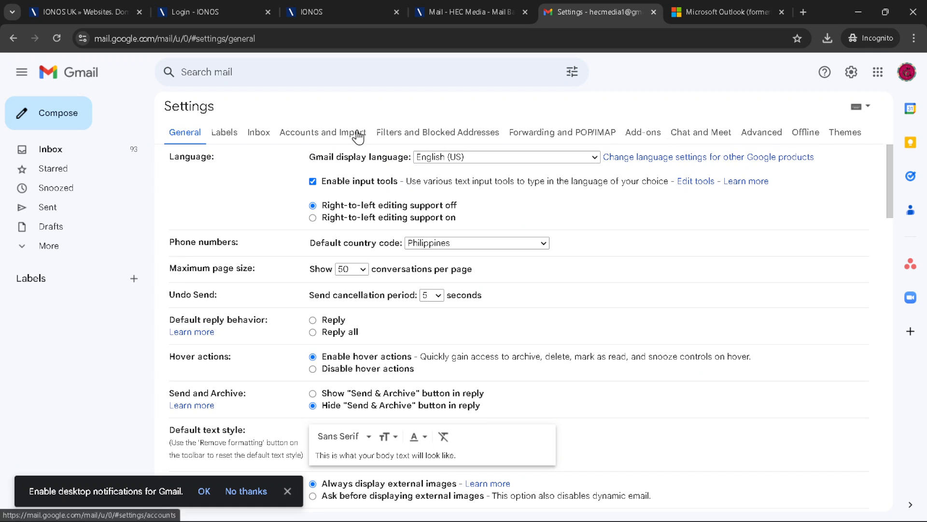
mouse_move(313, 142)
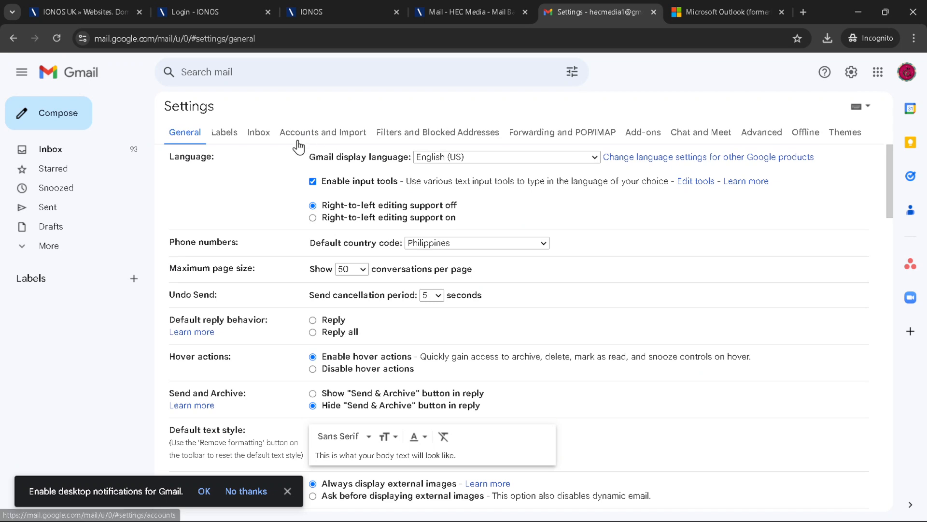
left_click(323, 131)
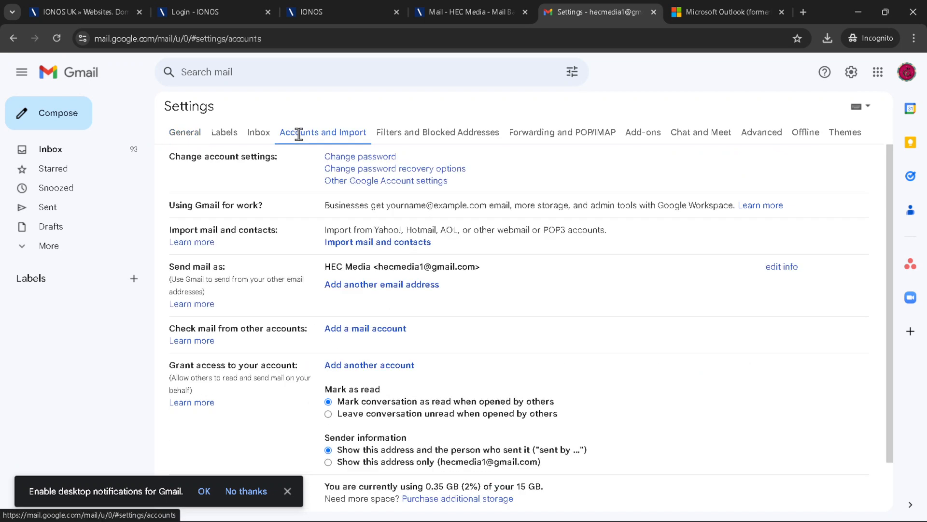
mouse_move(264, 313)
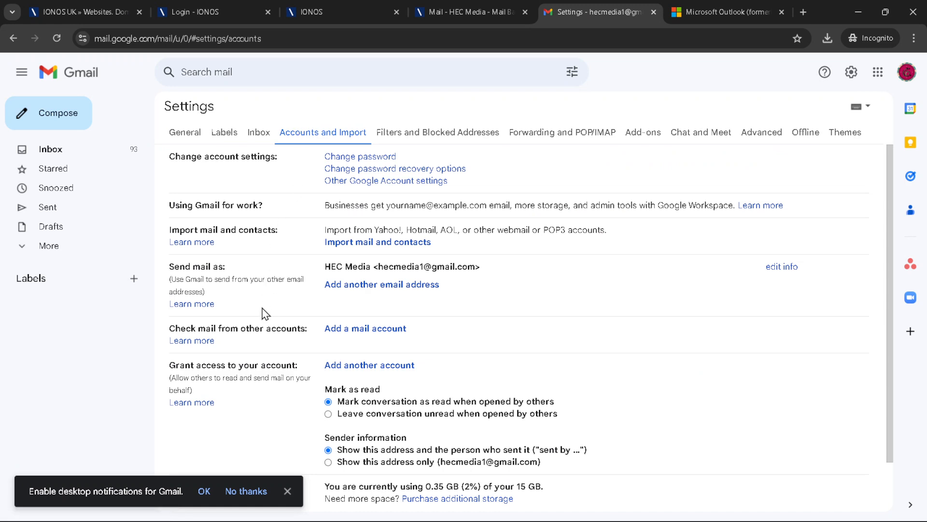
mouse_move(239, 323)
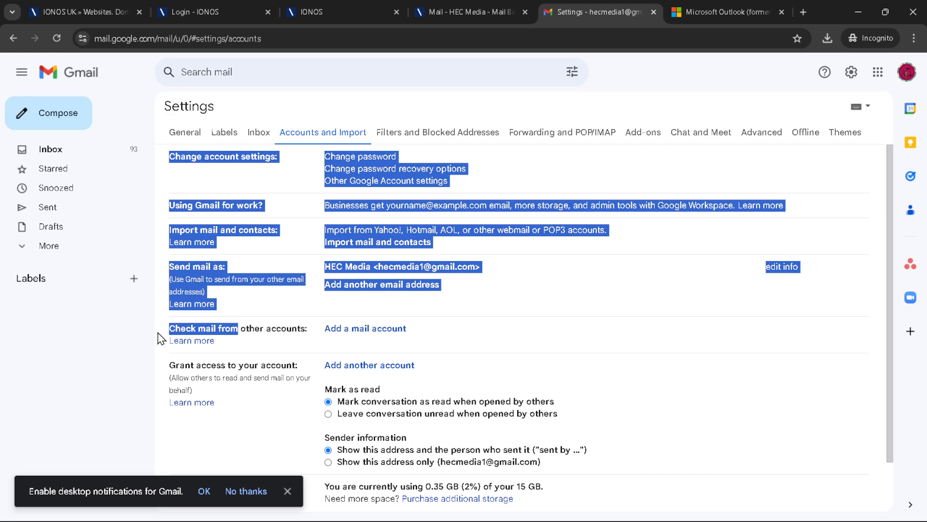
left_click(266, 332)
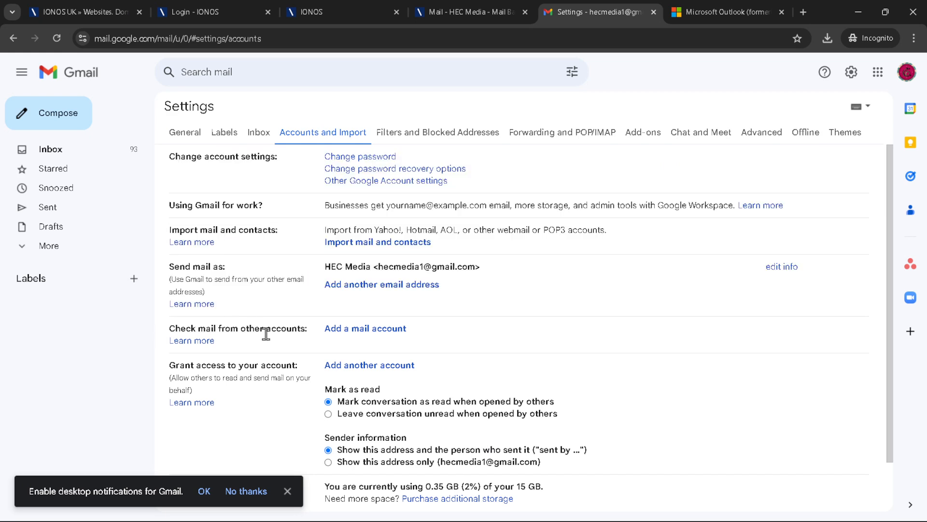
double_click(238, 329)
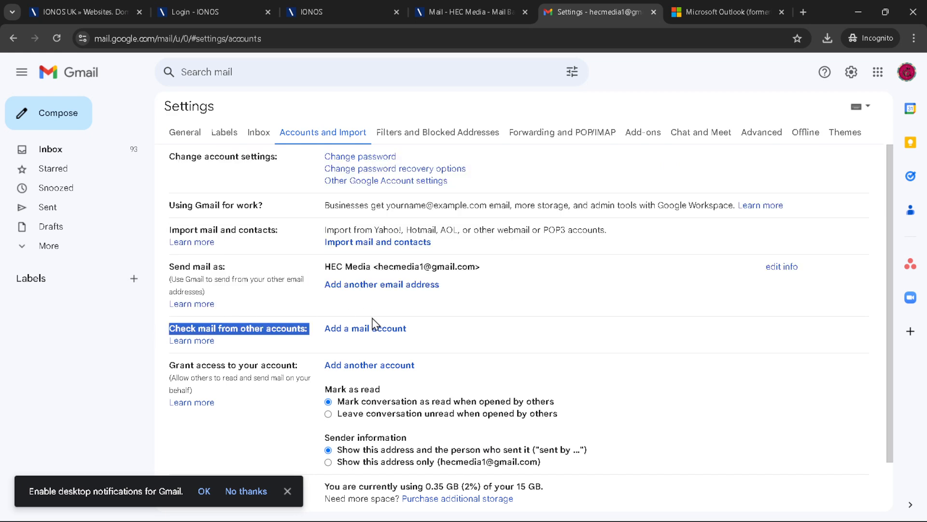
mouse_move(365, 329)
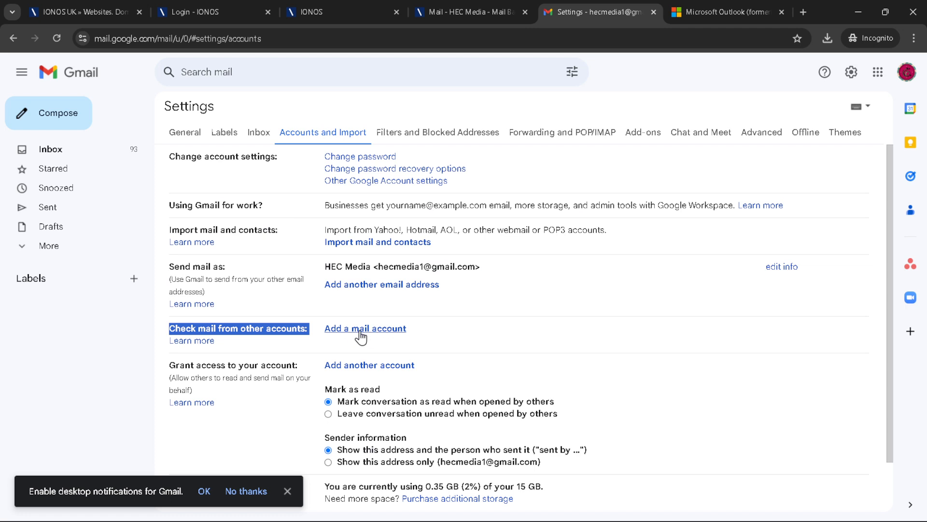
left_click(365, 328)
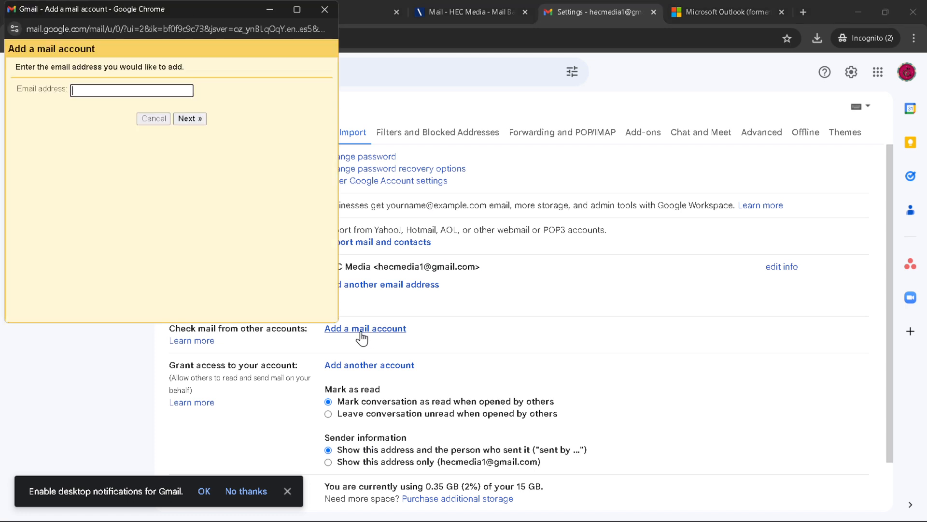
mouse_move(316, 166)
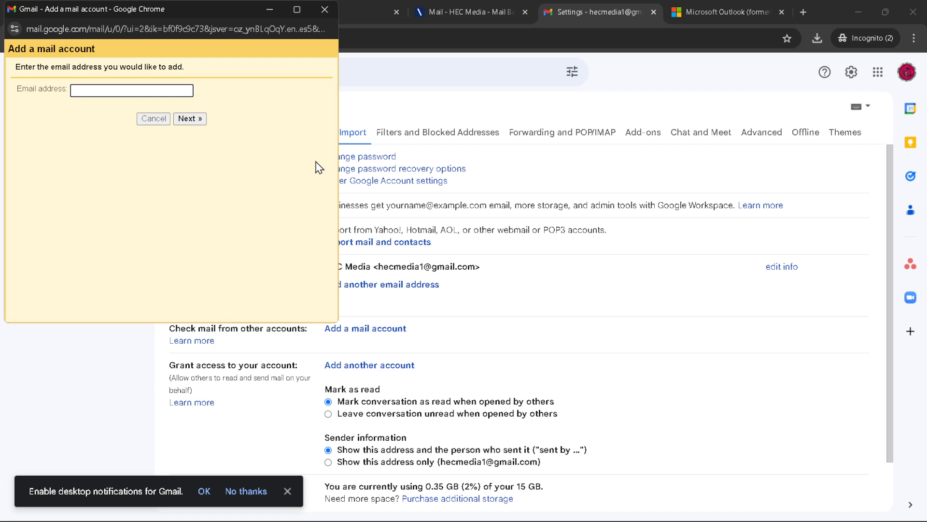
mouse_move(146, 90)
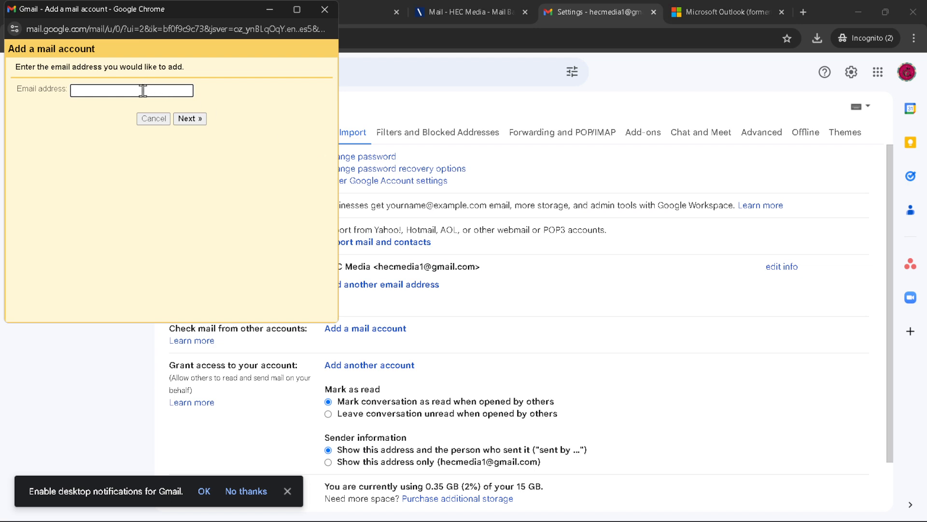
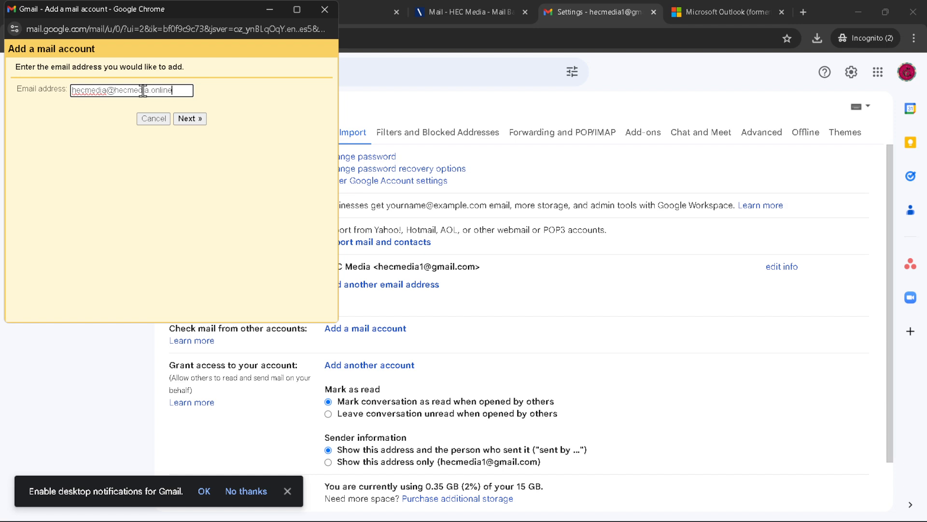
Step: Choose POP3 import for the account and focus the Password field in mail settings
left_click(190, 118)
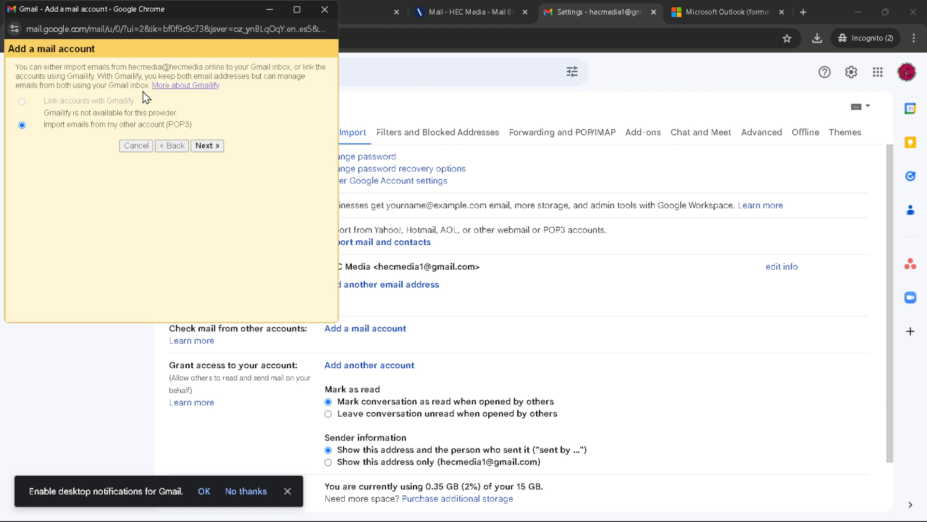
mouse_move(142, 116)
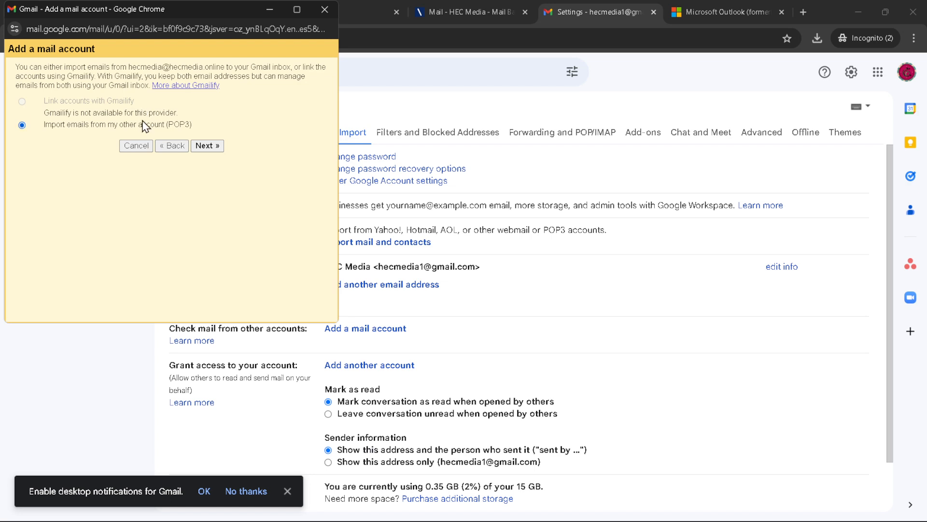
mouse_move(147, 121)
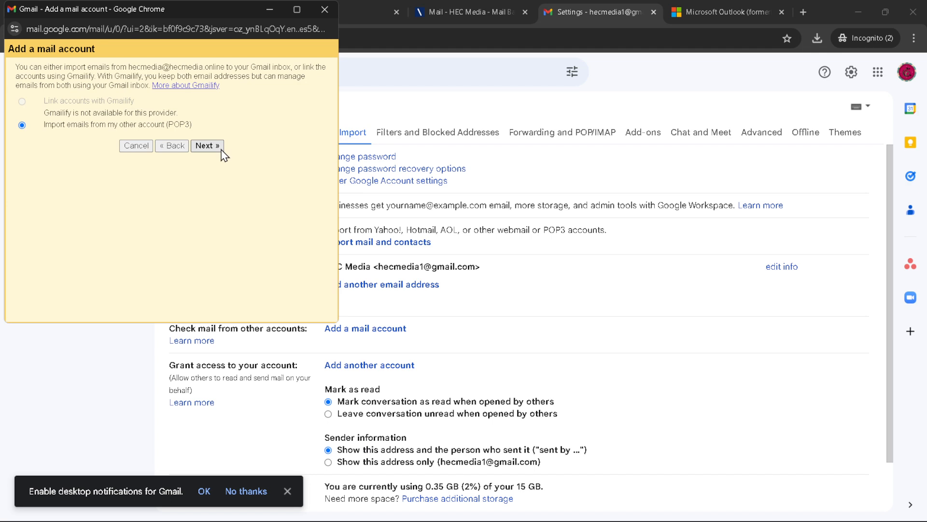
left_click(206, 145)
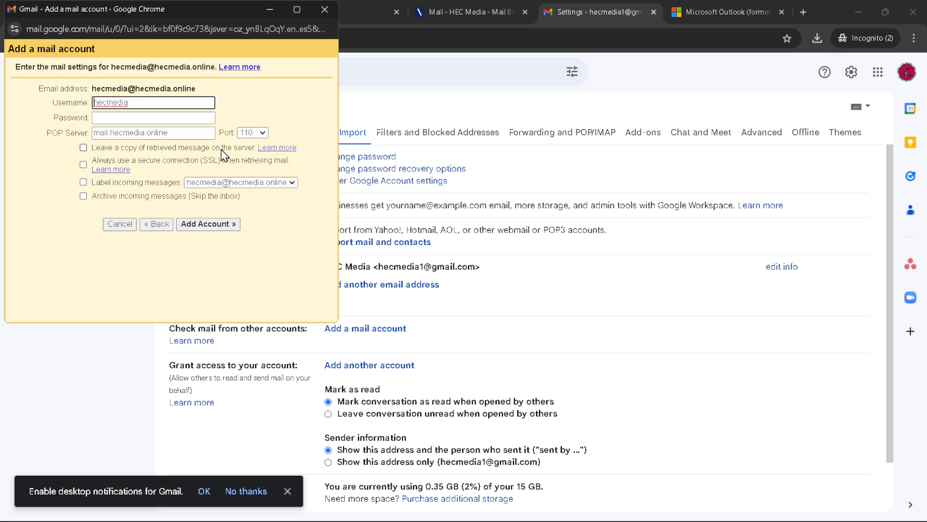
mouse_move(216, 148)
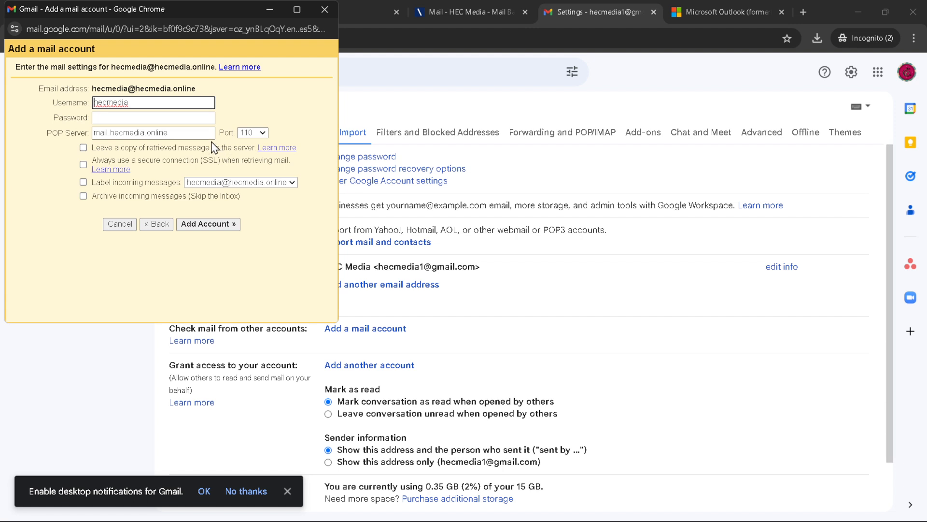
left_click(153, 132)
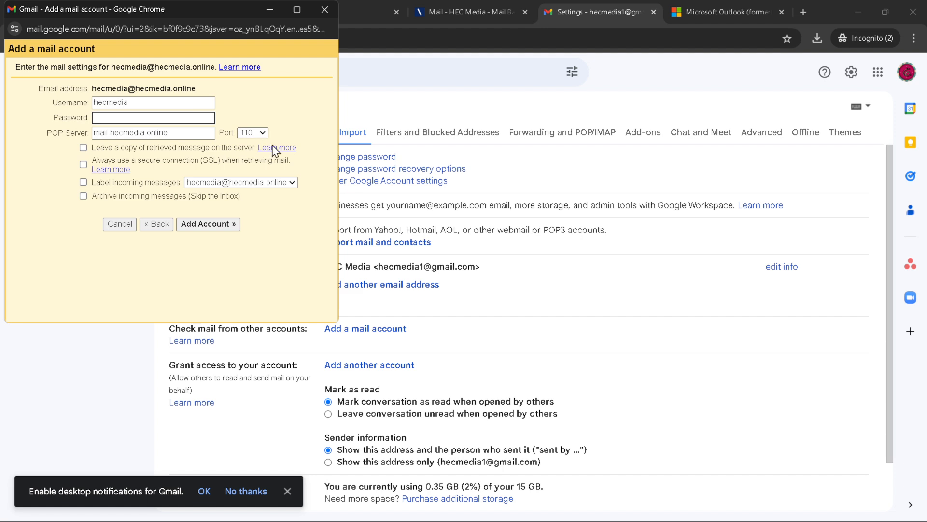
mouse_move(200, 226)
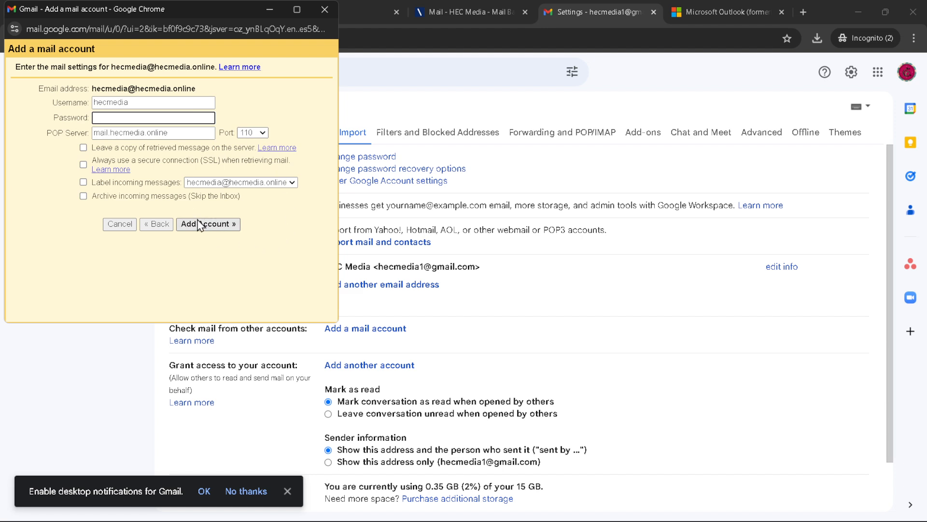
mouse_move(213, 229)
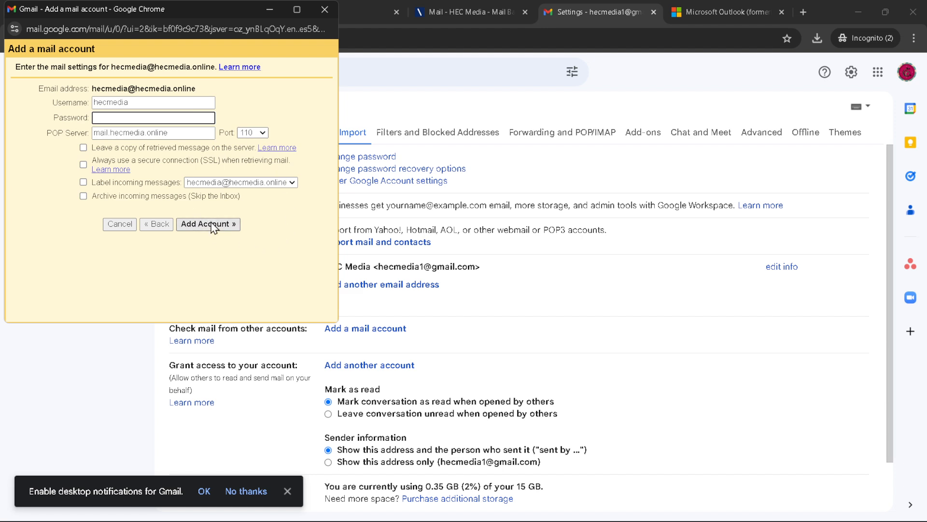
mouse_move(224, 239)
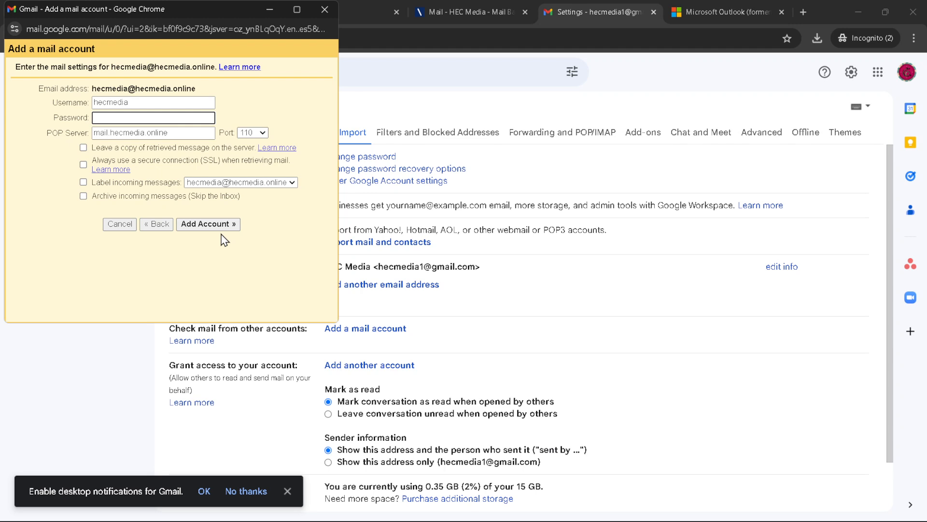
left_click(152, 117)
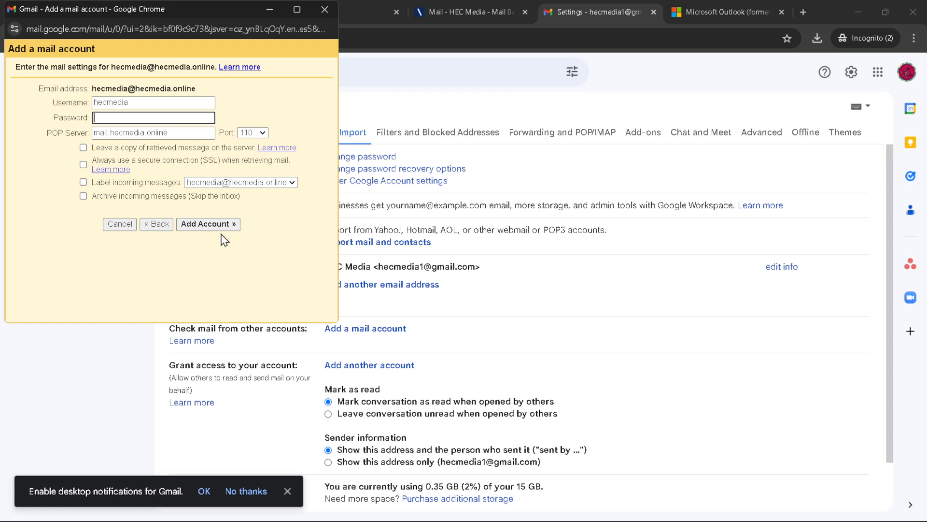
mouse_move(330, 43)
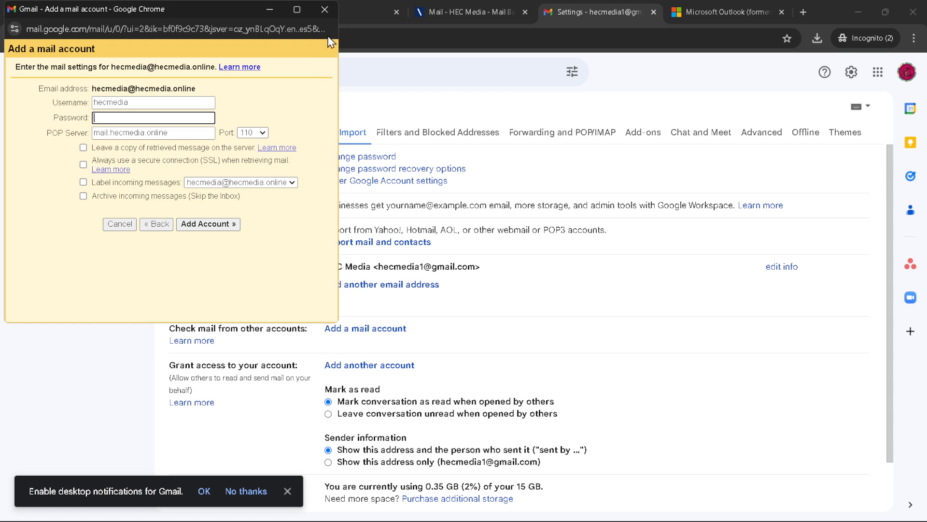